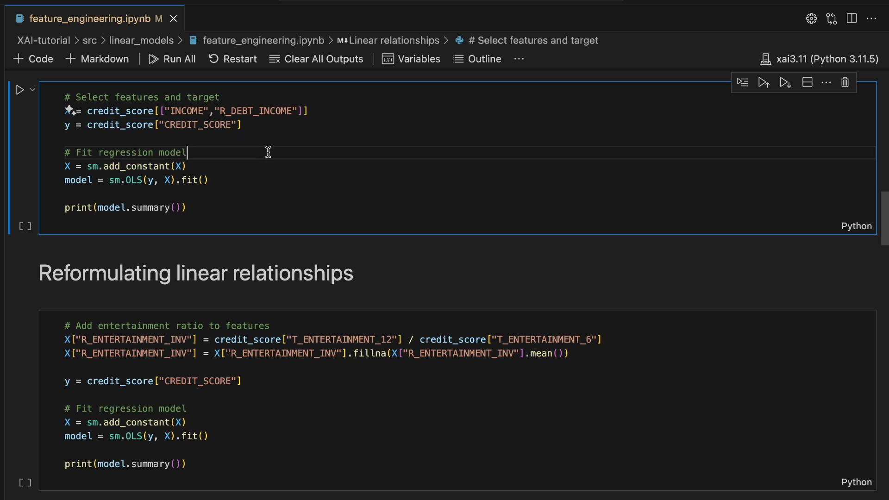
# - Highlight 'model' in the fitting code and scroll down through the cleared notebook
pyautogui.doubleClick(173, 152)
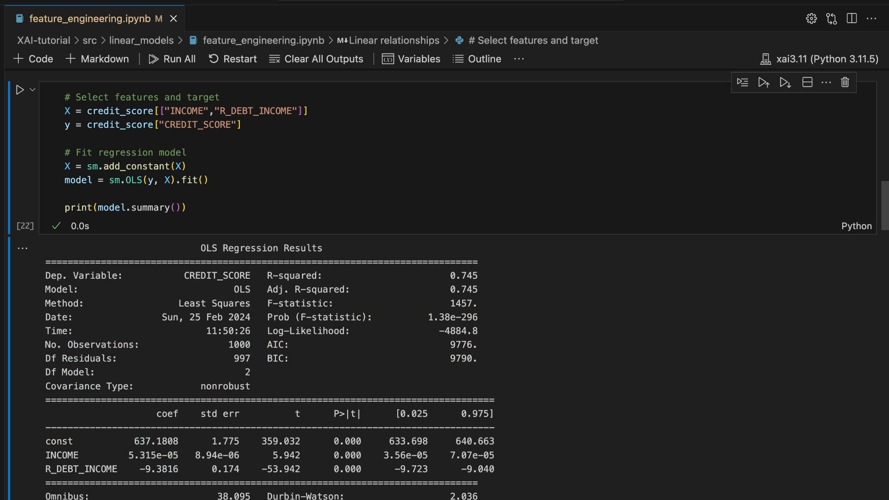
pyautogui.scroll(-3)
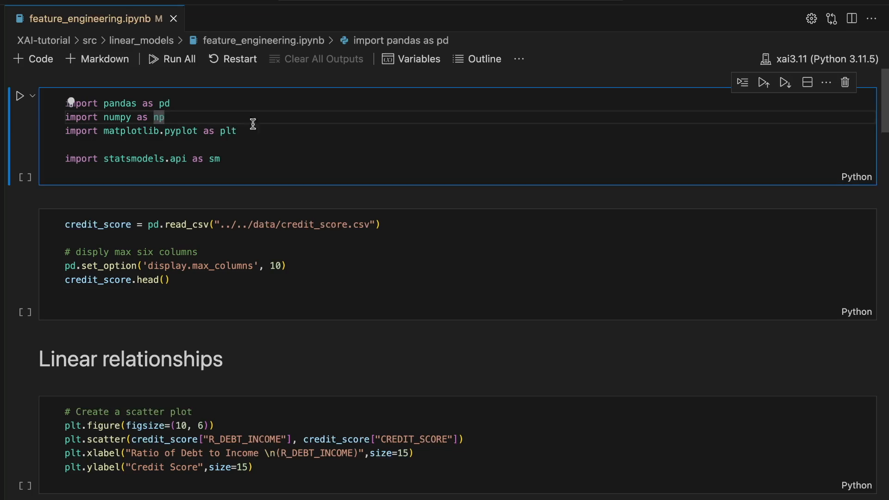
# - Select the import lines and run the import and read_csv cells to preview credit_score.head()
pyautogui.moveTo(65, 104); pyautogui.dragTo(236, 130)
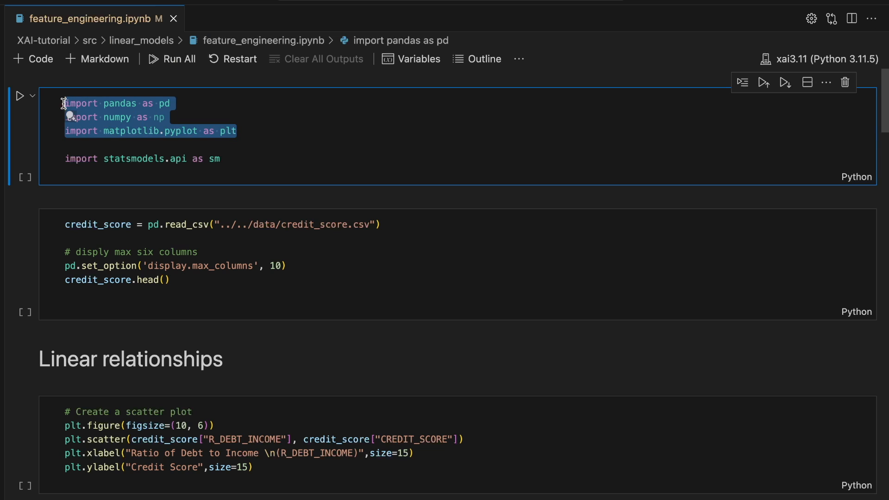
pyautogui.moveTo(323, 124)
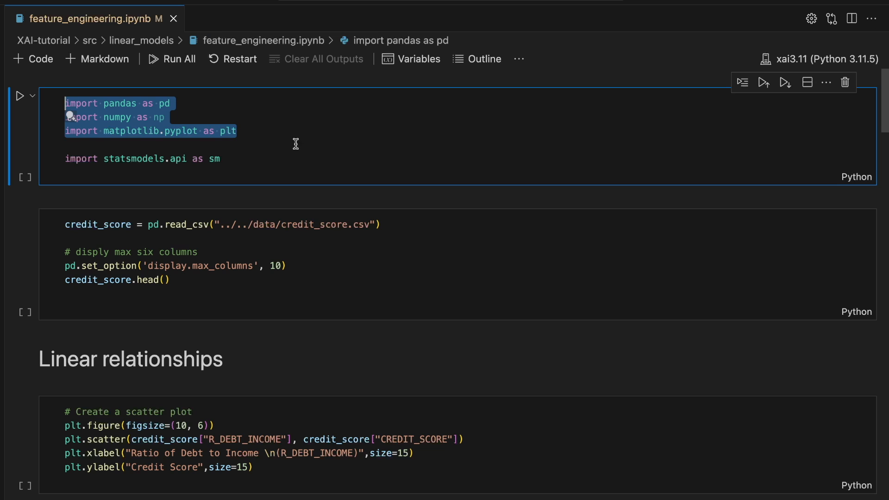
pyautogui.doubleClick(150, 158)
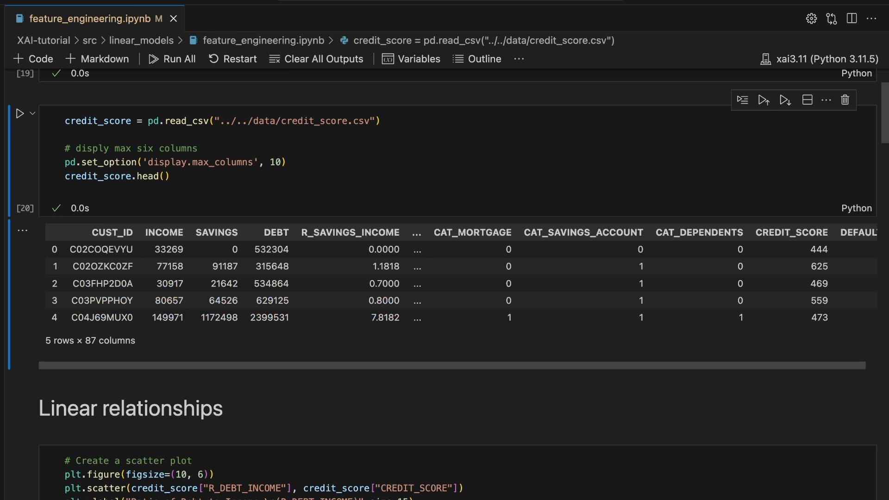
pyautogui.scroll(-3)
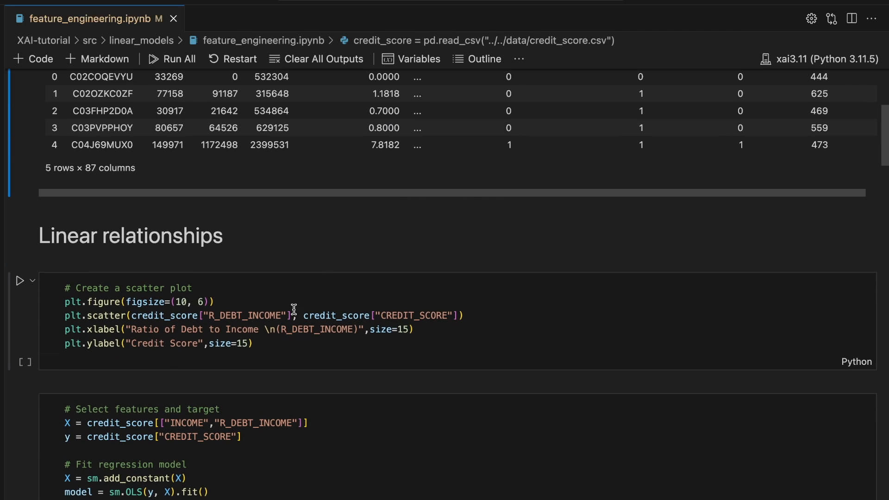
# - Execute the 'Create a scatter plot' cell charting credit score versus debt-to-income ratio
pyautogui.doubleClick(244, 316)
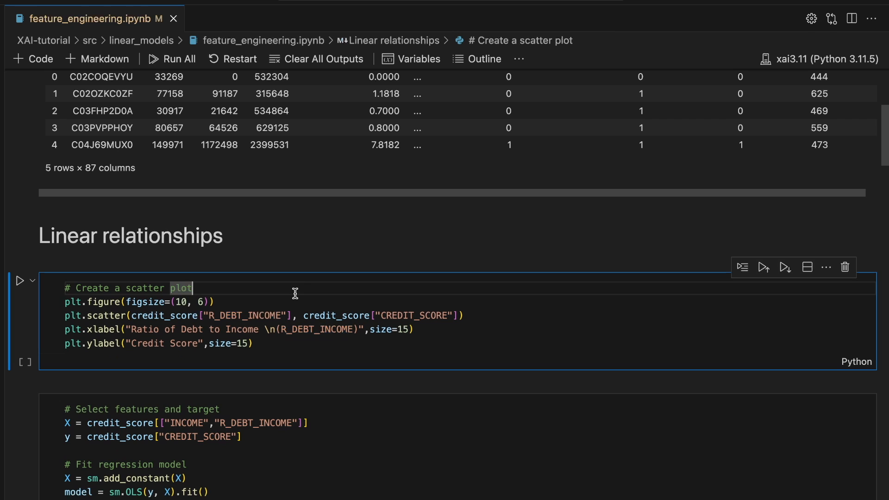
pyautogui.moveTo(350, 300)
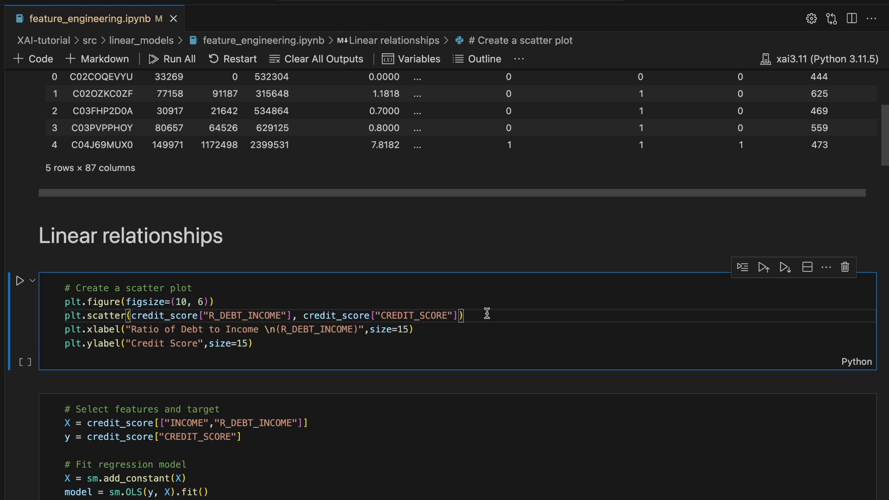
pyautogui.click(20, 280)
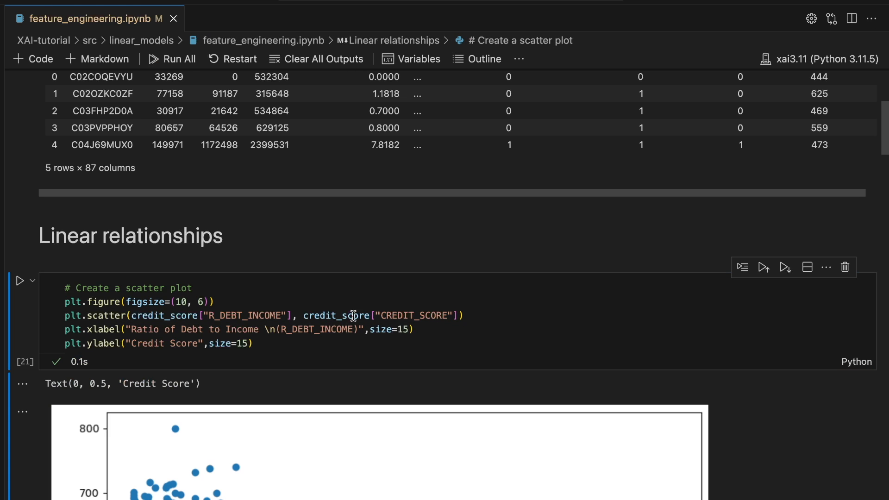
pyautogui.scroll(-3)
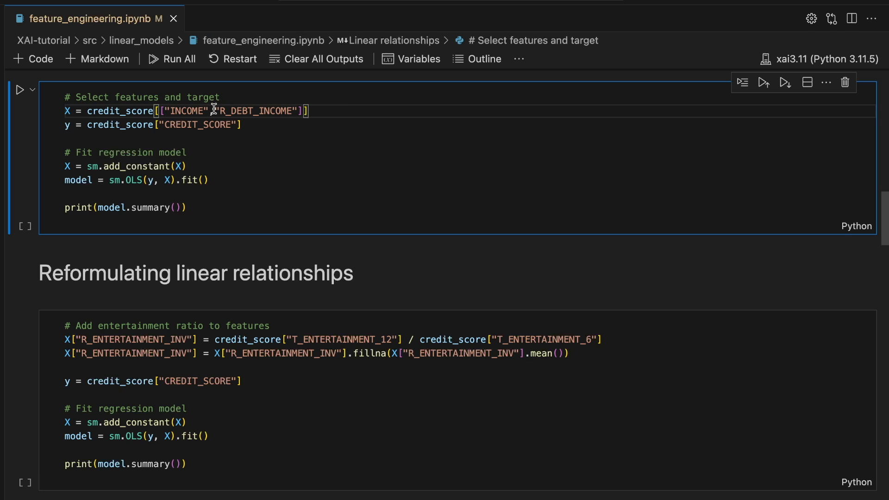
# - Check the INCOME and R_DEBT_INCOME features and add-constant line, then run the OLS cell
pyautogui.doubleClick(184, 110)
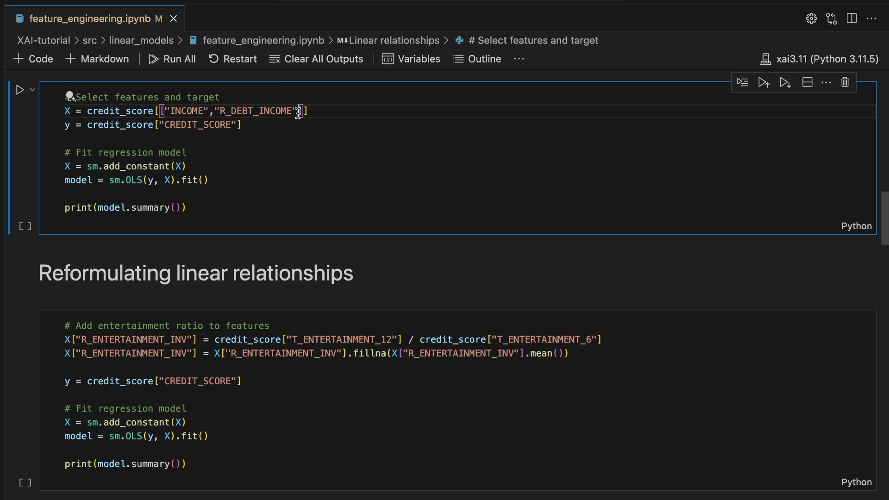
pyautogui.doubleClick(256, 111)
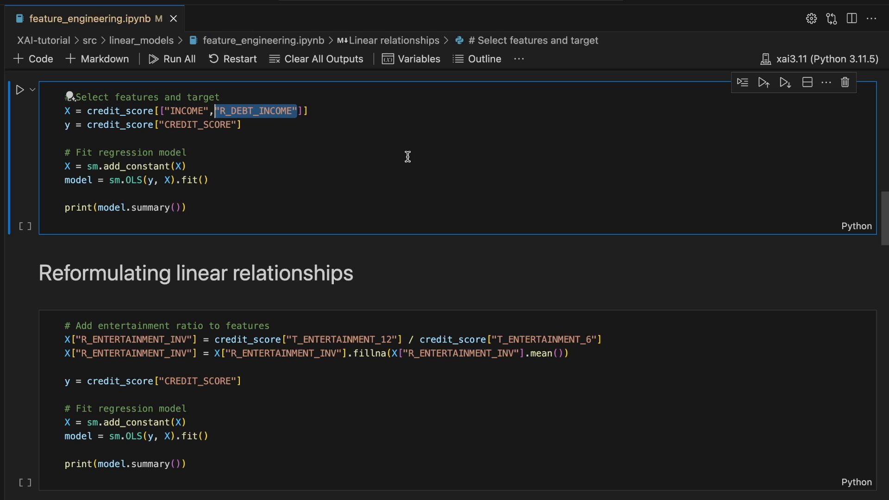
pyautogui.click(196, 166)
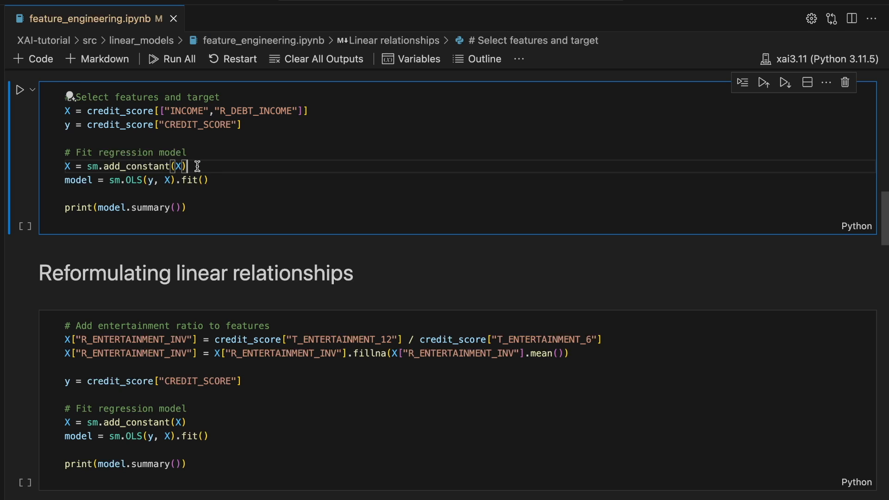
pyautogui.tripleClick(124, 166)
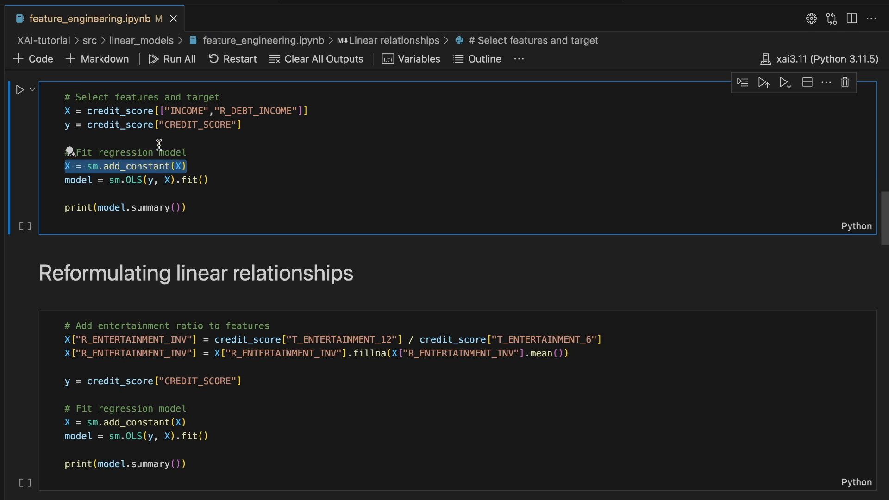
pyautogui.moveTo(374, 155)
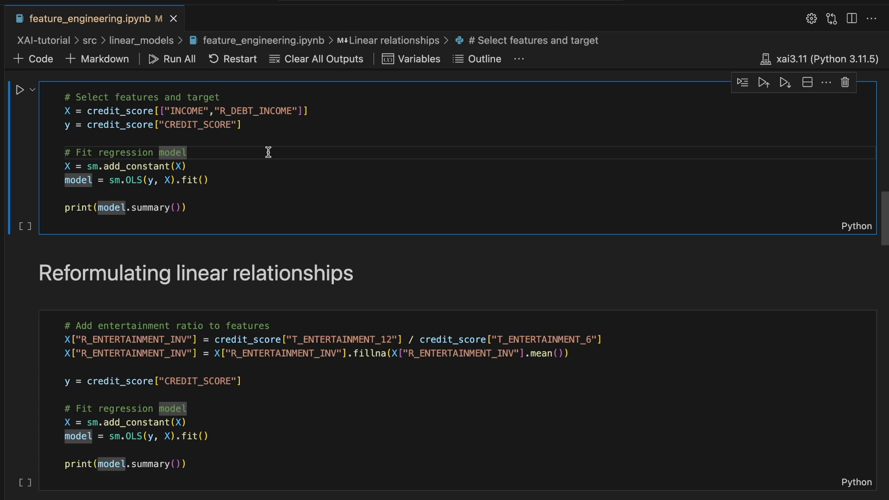
pyautogui.click(20, 89)
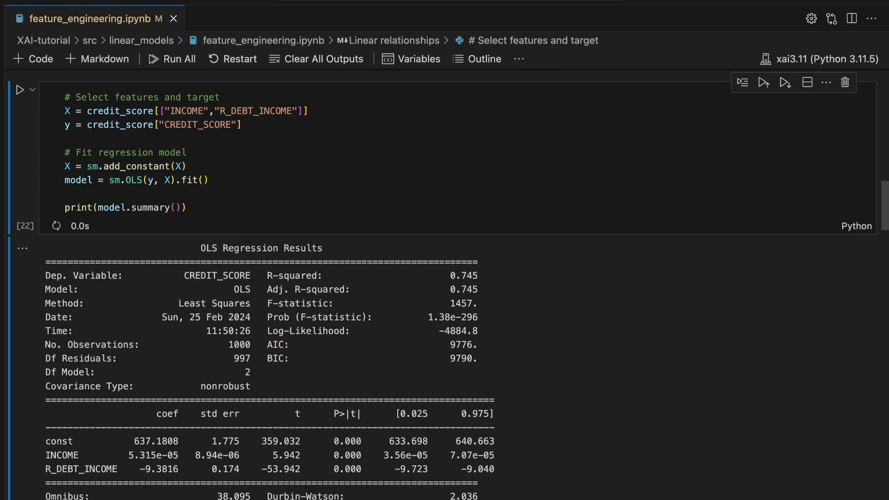
pyautogui.scroll(-3)
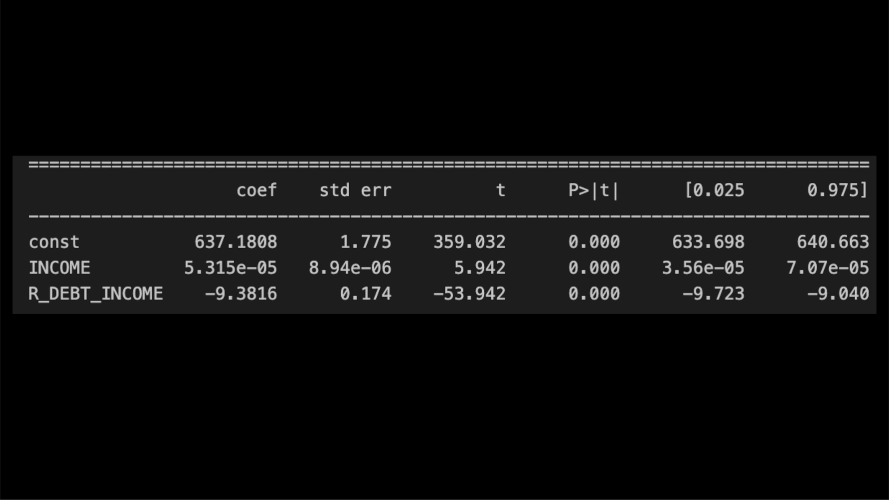
# - Select the two lines that create the entertainment ratio feature
pyautogui.moveTo(589, 158); pyautogui.dragTo(590, 329)
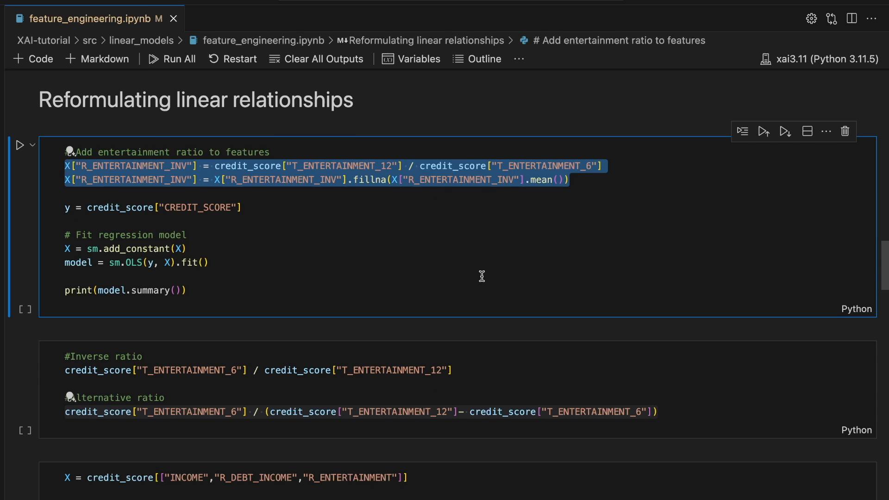
pyautogui.click(204, 262)
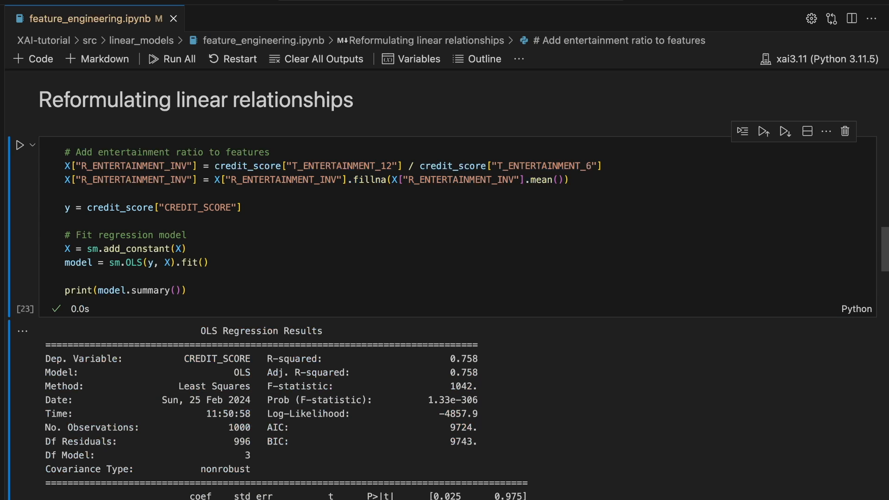
pyautogui.scroll(-3)
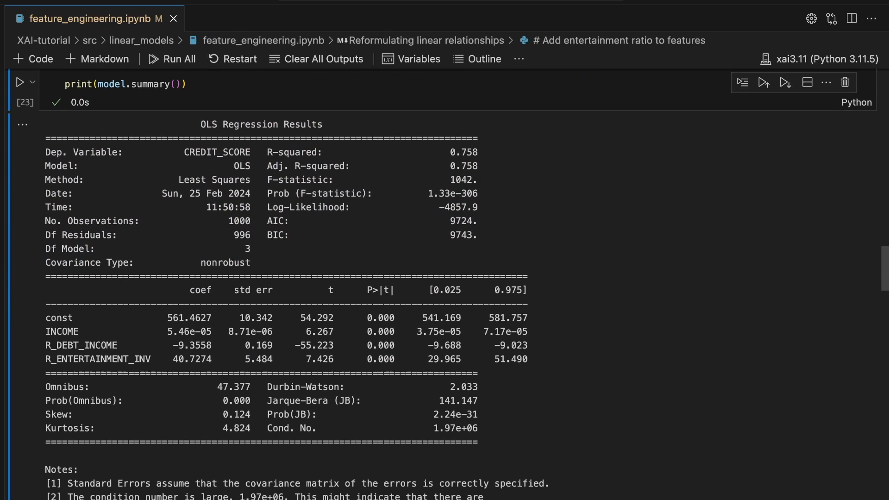
pyautogui.scroll(-3)
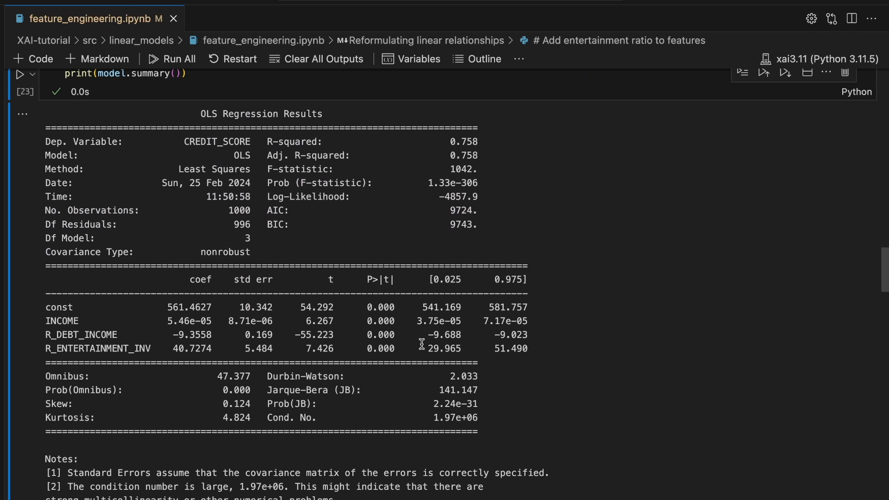
pyautogui.doubleClick(378, 348)
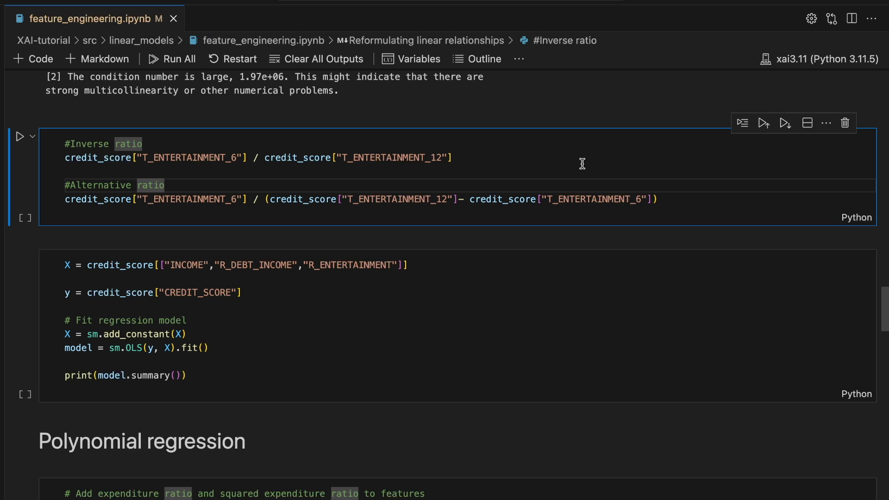
pyautogui.scroll(-3)
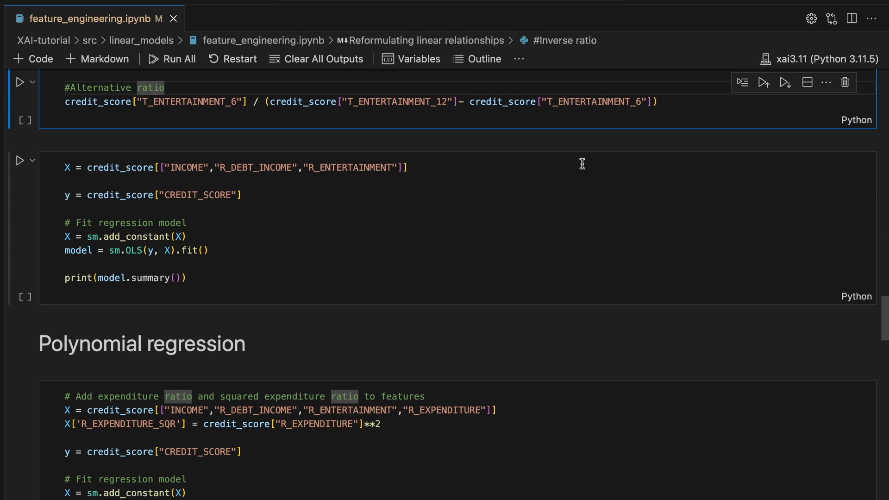
pyautogui.doubleClick(346, 167)
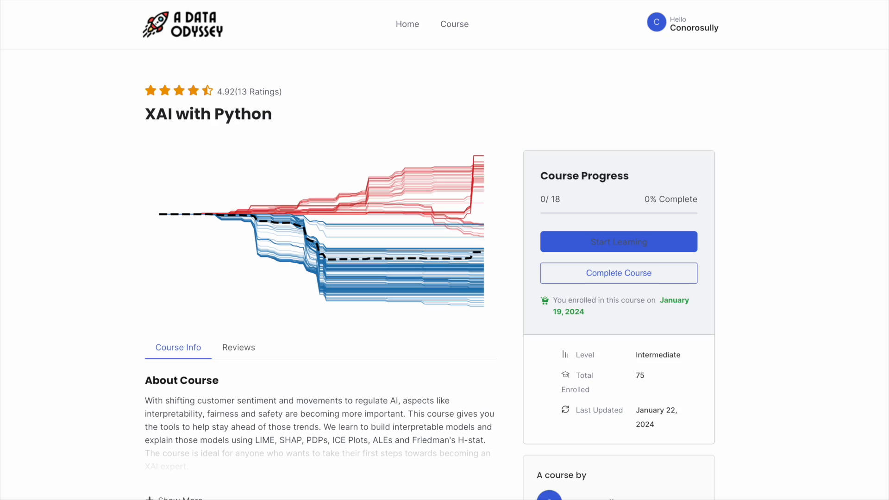
# - Scroll down the course page toward the 'What I will learn' topics
pyautogui.scroll(-3)
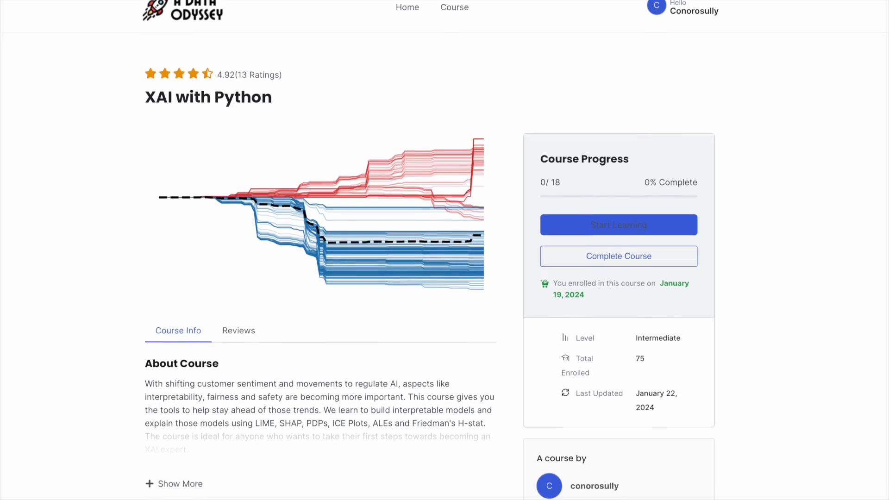
pyautogui.scroll(-3)
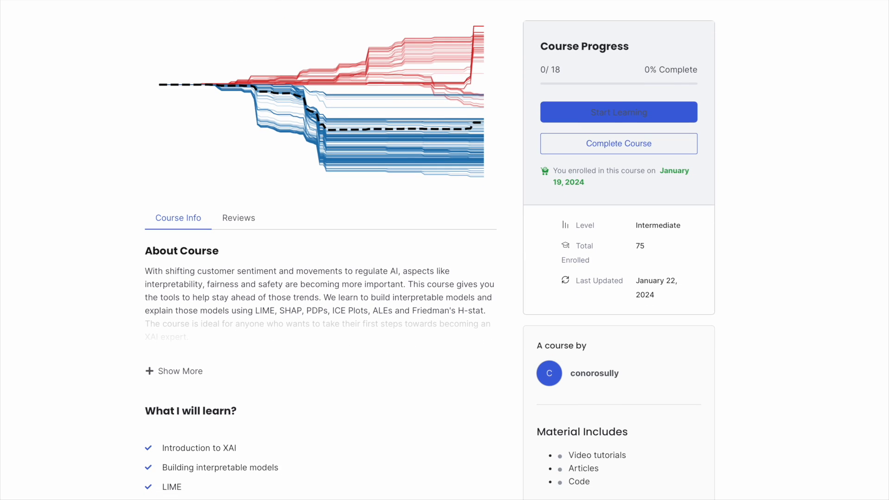
pyautogui.scroll(-3)
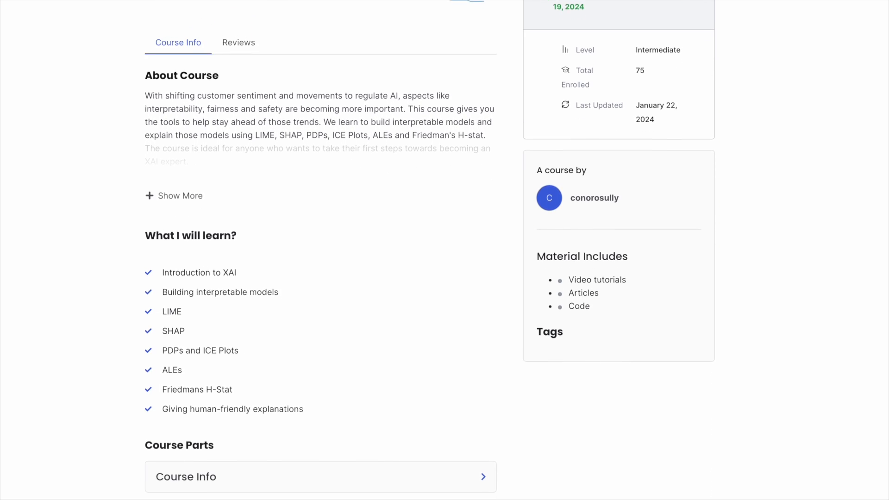
pyautogui.scroll(-3)
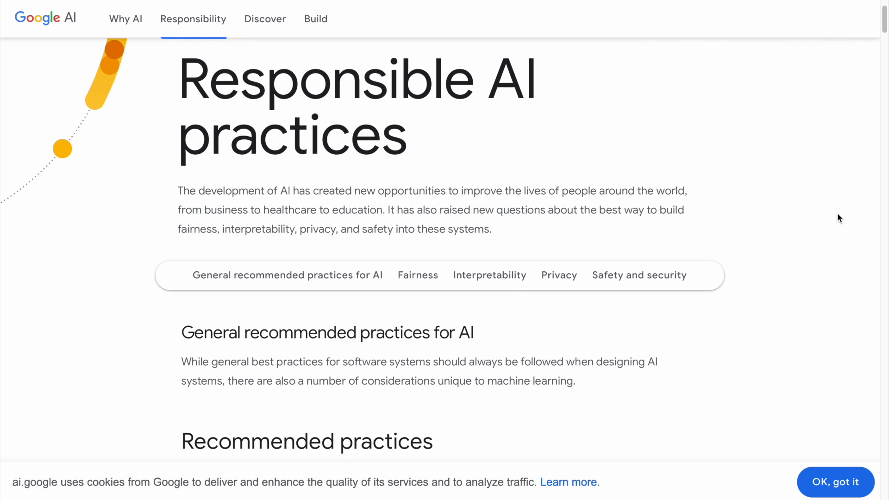
pyautogui.moveTo(495, 306)
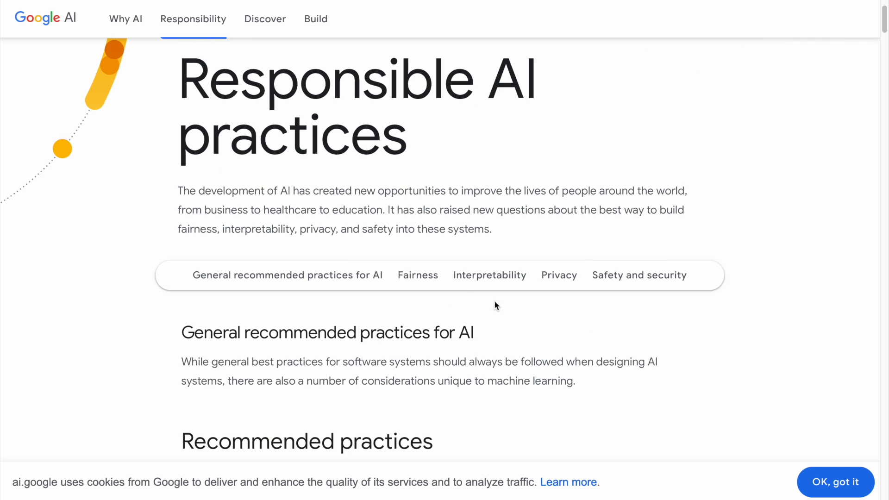
pyautogui.moveTo(632, 301)
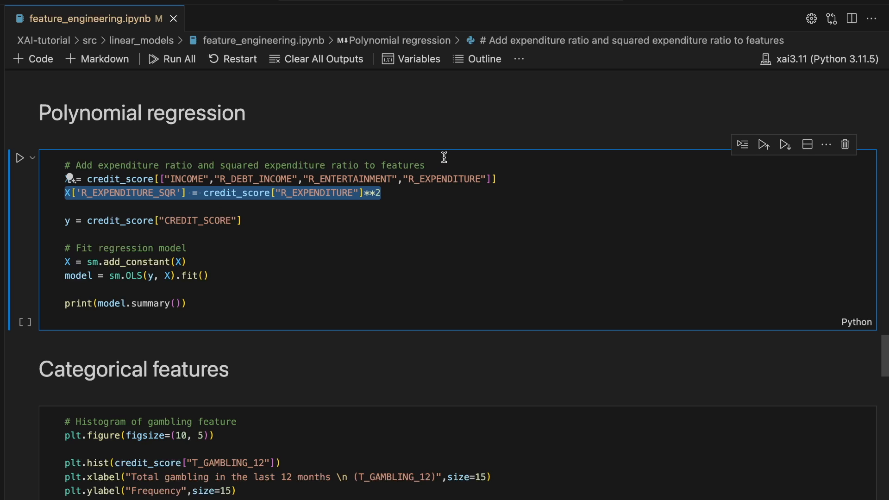
pyautogui.doubleClick(444, 179)
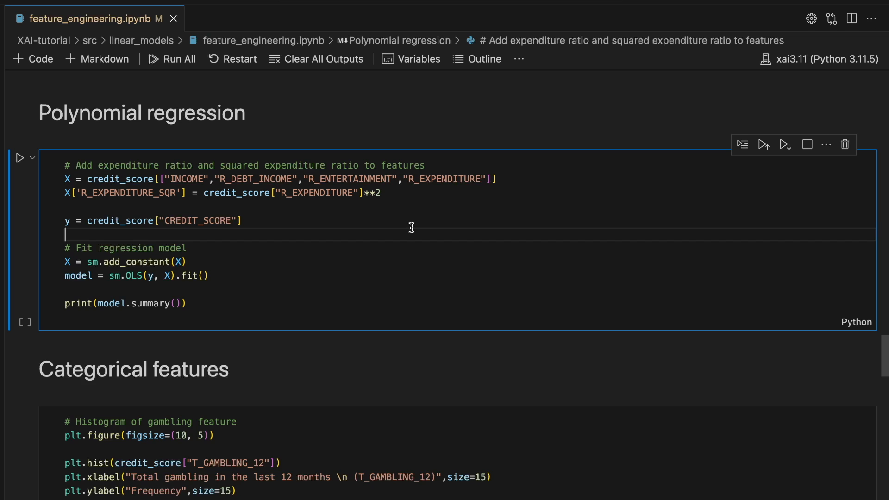
pyautogui.click(20, 157)
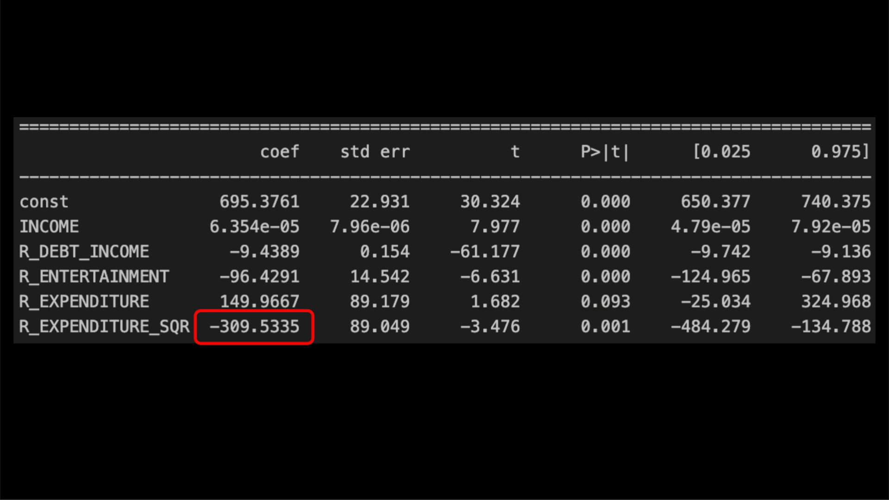
pyautogui.moveTo(226, 394); pyautogui.dragTo(292, 394)
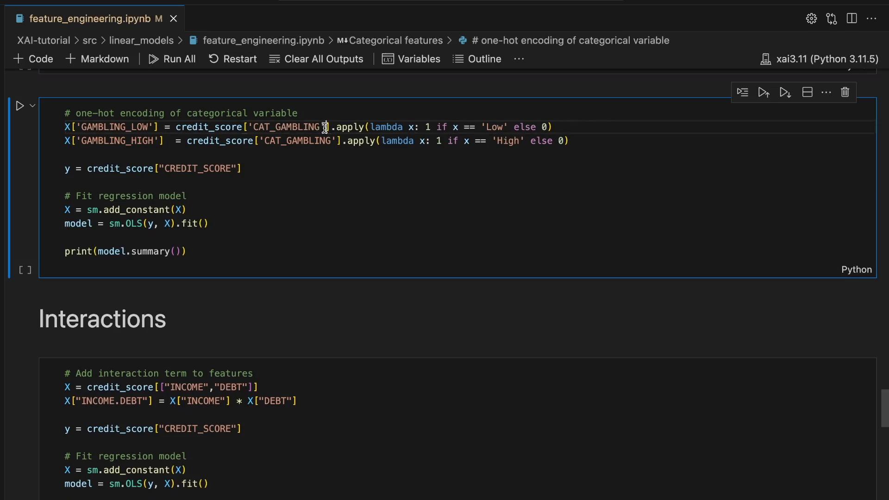
pyautogui.doubleClick(286, 126)
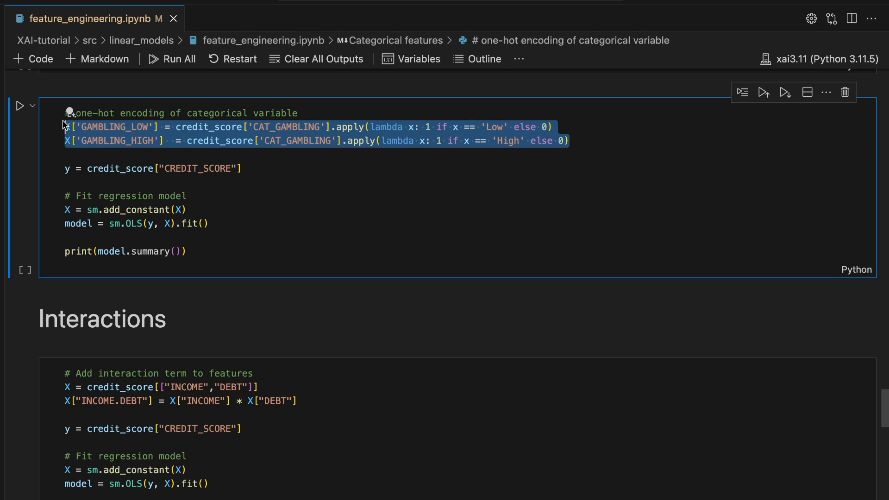
pyautogui.click(570, 141)
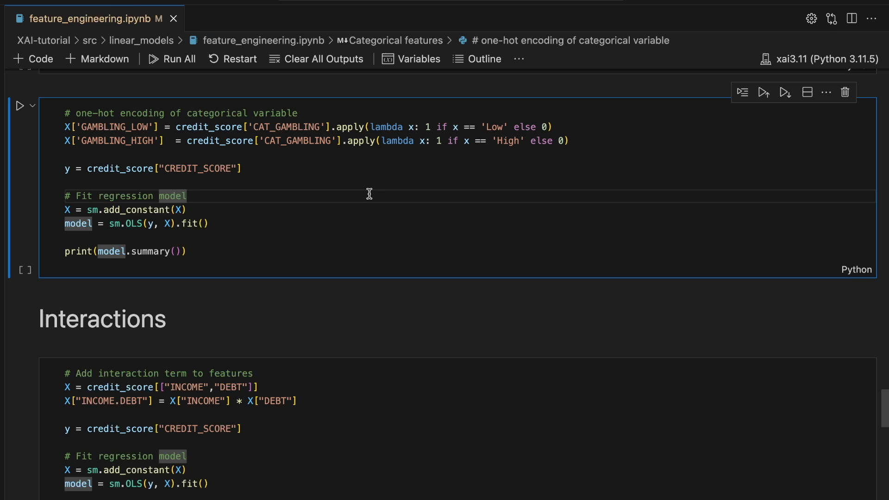
# - Run the GAMBLING_LOW/GAMBLING_HIGH one-hot regression and scroll its summary (R-squared 0.826)
pyautogui.click(21, 106)
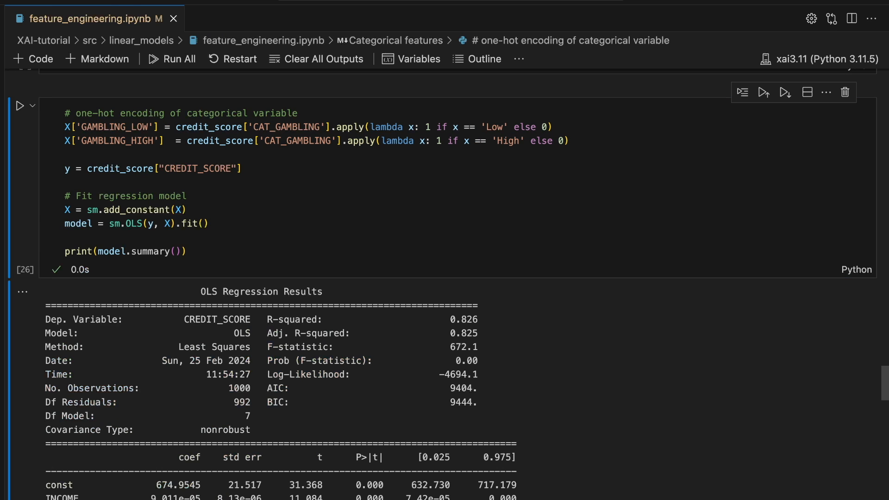
pyautogui.scroll(-3)
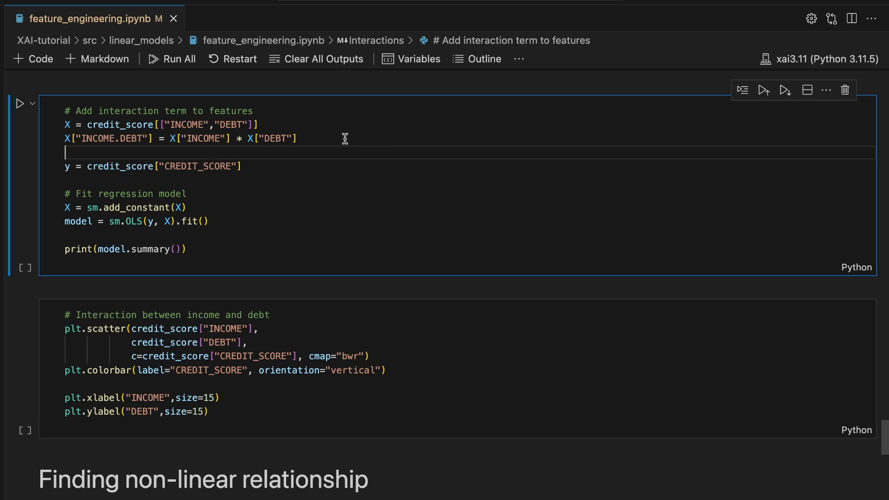
pyautogui.moveTo(200, 138); pyautogui.dragTo(297, 138)
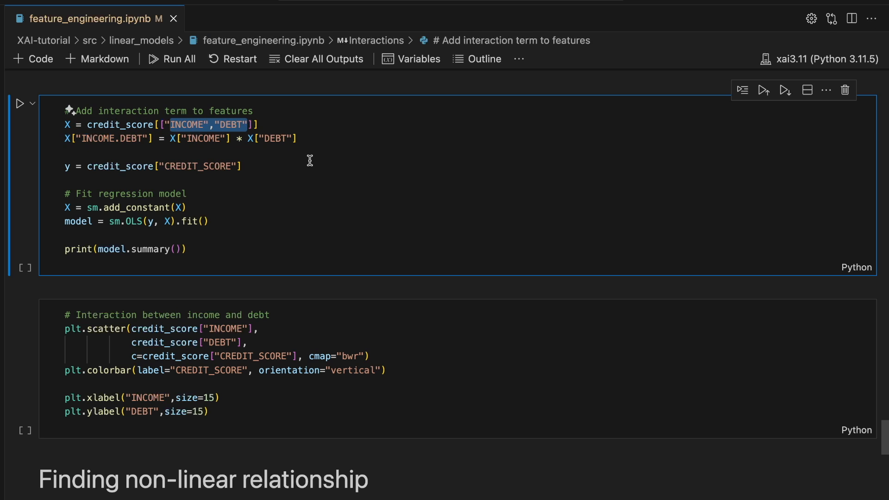
pyautogui.doubleClick(113, 138)
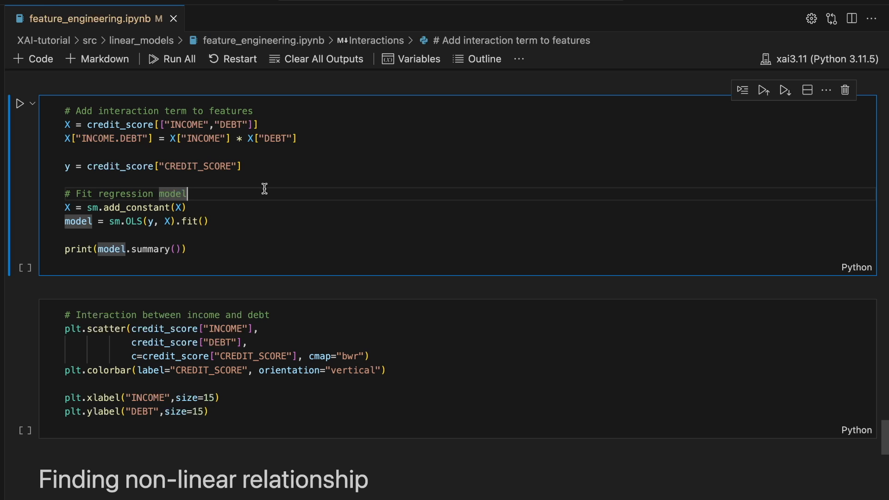
# - Run the INCOME×DEBT interaction regression and highlight its 6.945e-11 coefficient (R-squared 0.343)
pyautogui.click(20, 103)
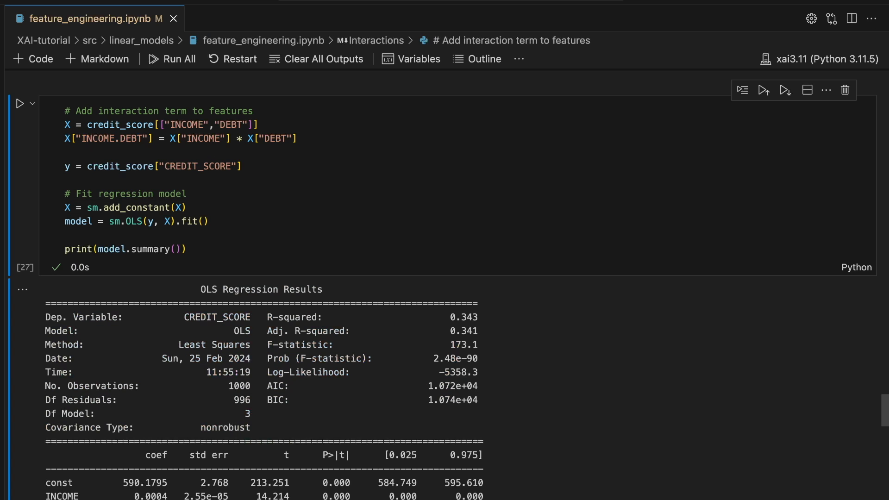
pyautogui.scroll(-3)
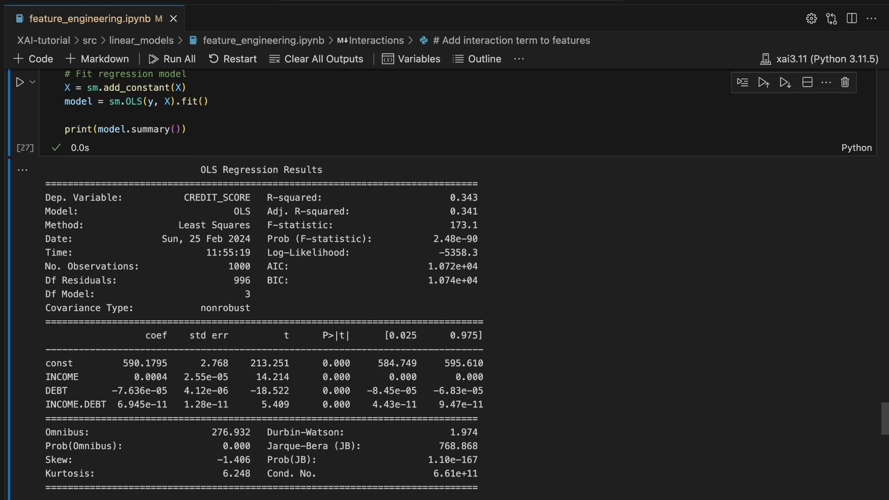
pyautogui.scroll(-3)
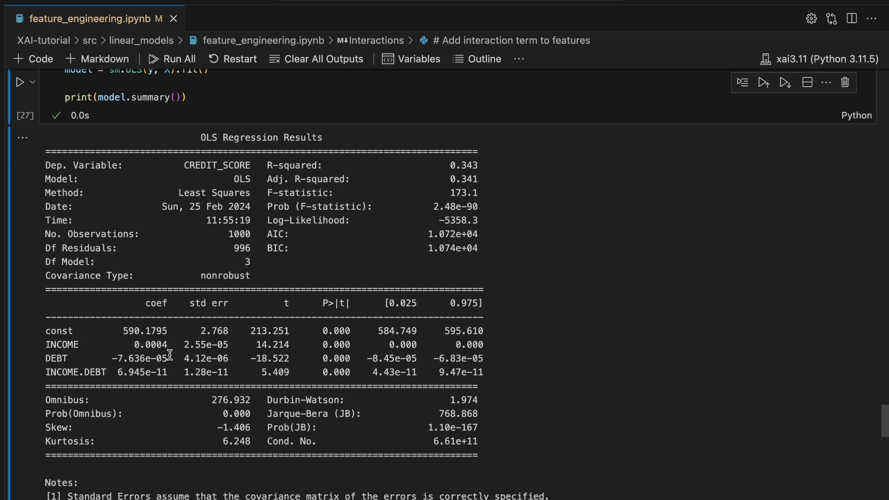
pyautogui.moveTo(151, 369)
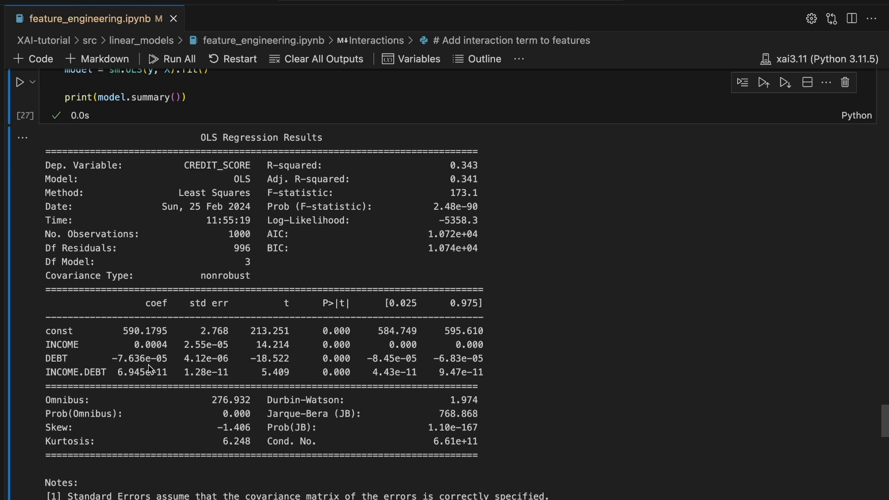
pyautogui.click(168, 372)
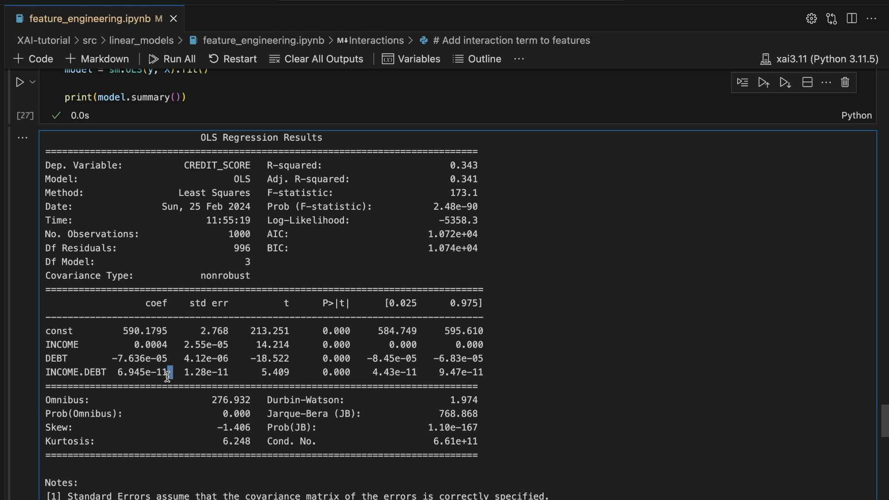
pyautogui.doubleClick(145, 372)
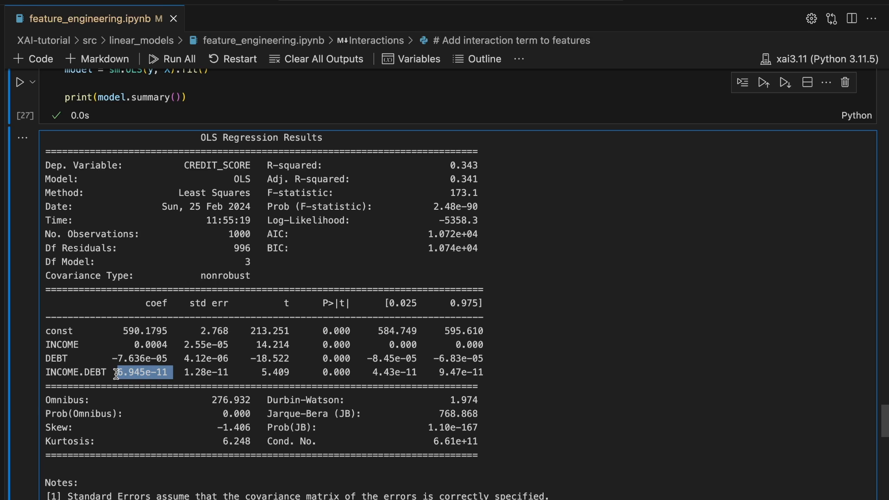